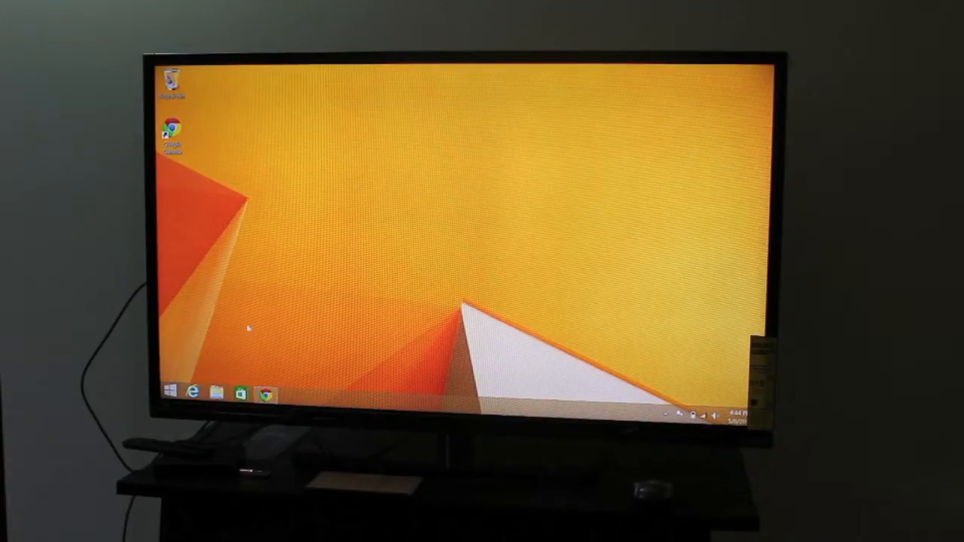
{"action": "mouse_move", "coordinate": [279, 143]}
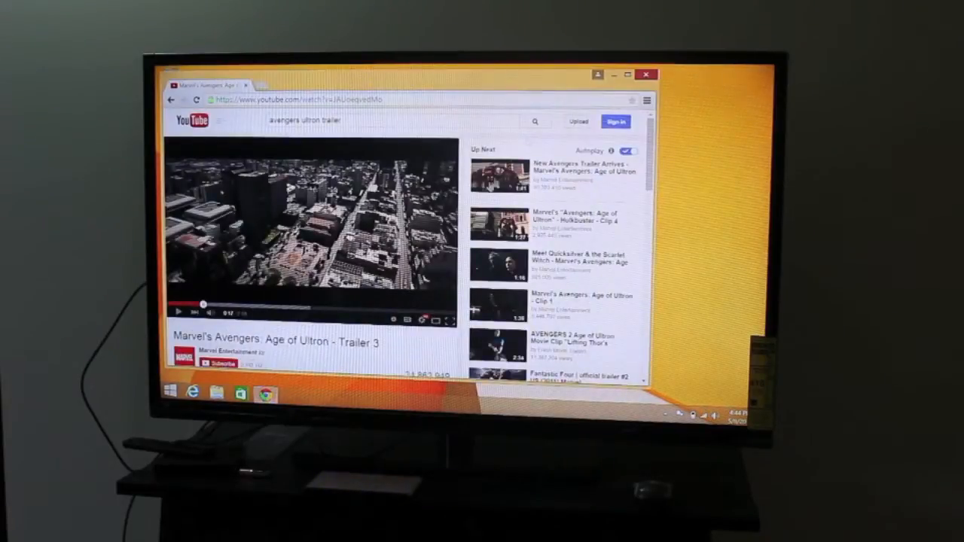
- Minimize the YouTube trailer window and launch Internet Explorer from the taskbar
{"action": "left_click", "coordinate": [626, 74]}
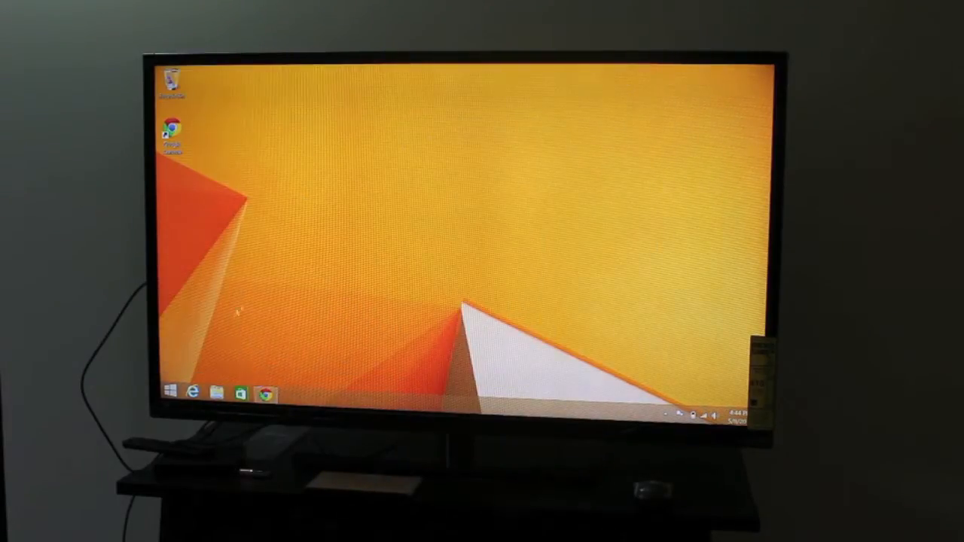
{"action": "left_click", "coordinate": [192, 395]}
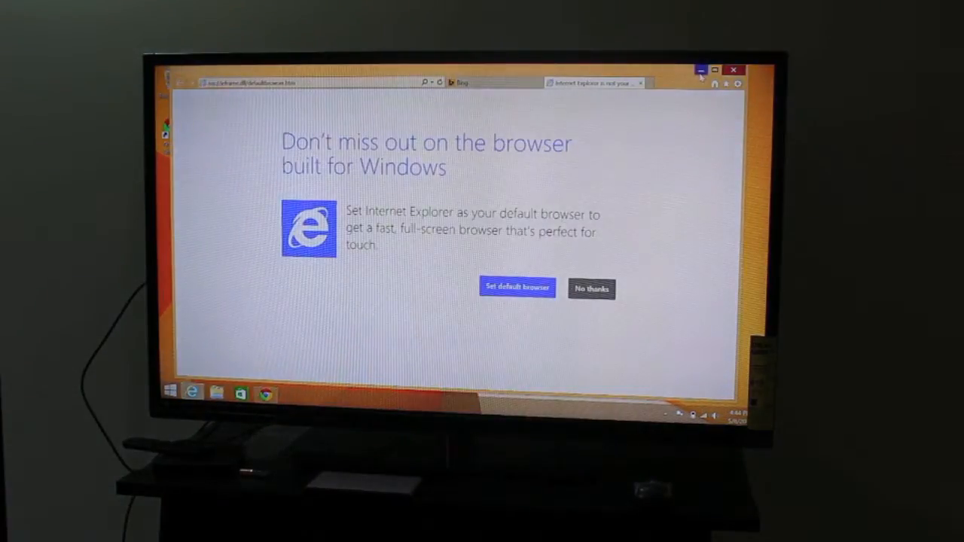
- Decline Internet Explorer's default-browser offer with No thanks
{"action": "left_click", "coordinate": [733, 70]}
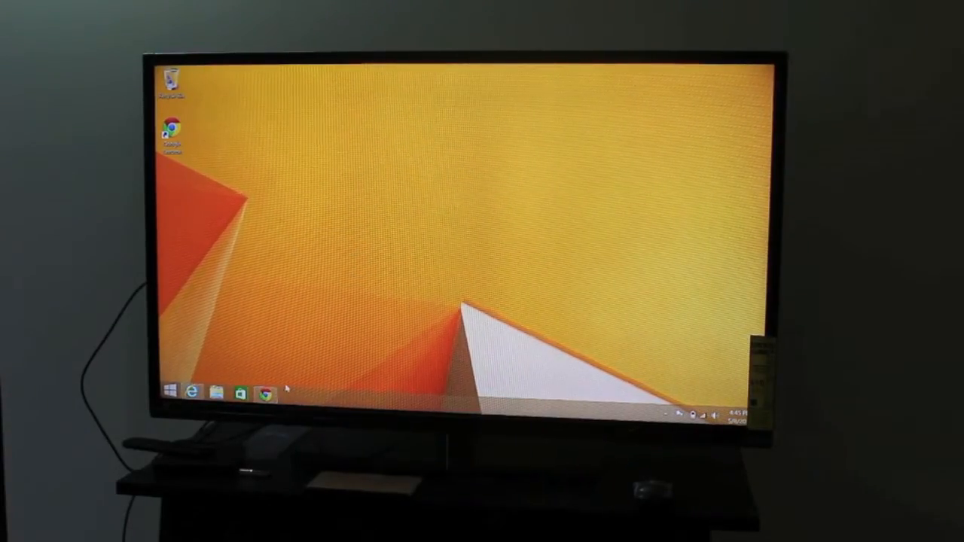
{"action": "mouse_move", "coordinate": [265, 392]}
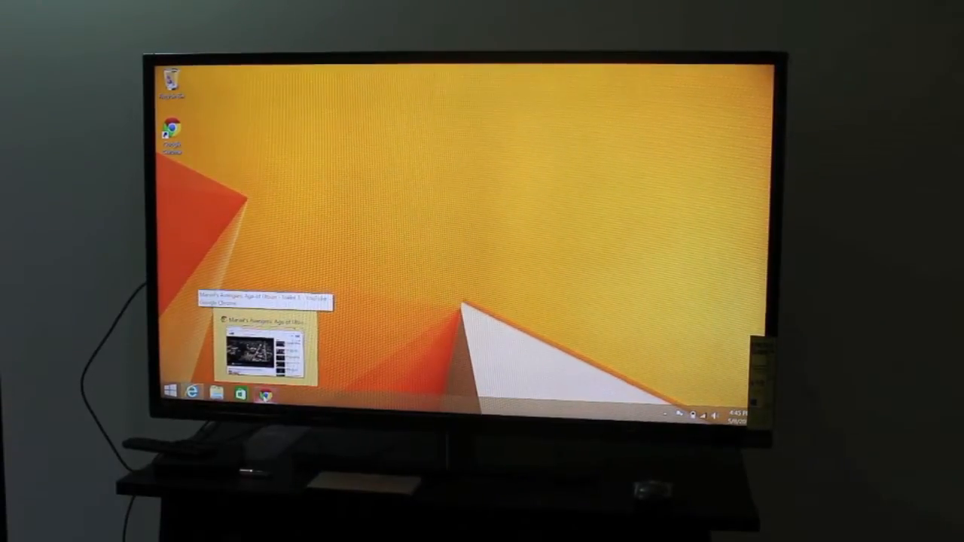
- Restore the Avengers: Age of Ultron - Trailer 3 window and play it full-screen
{"action": "left_click", "coordinate": [263, 349]}
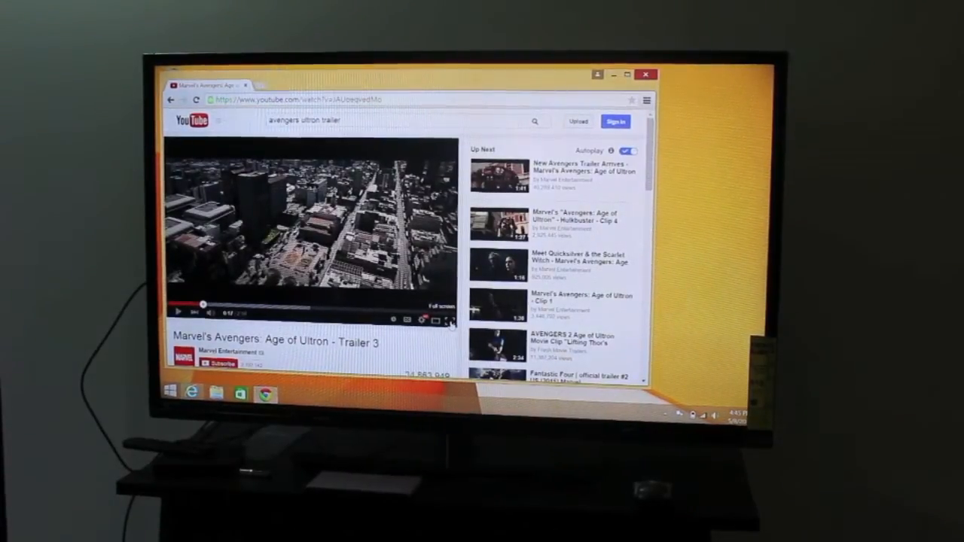
{"action": "left_click", "coordinate": [449, 321]}
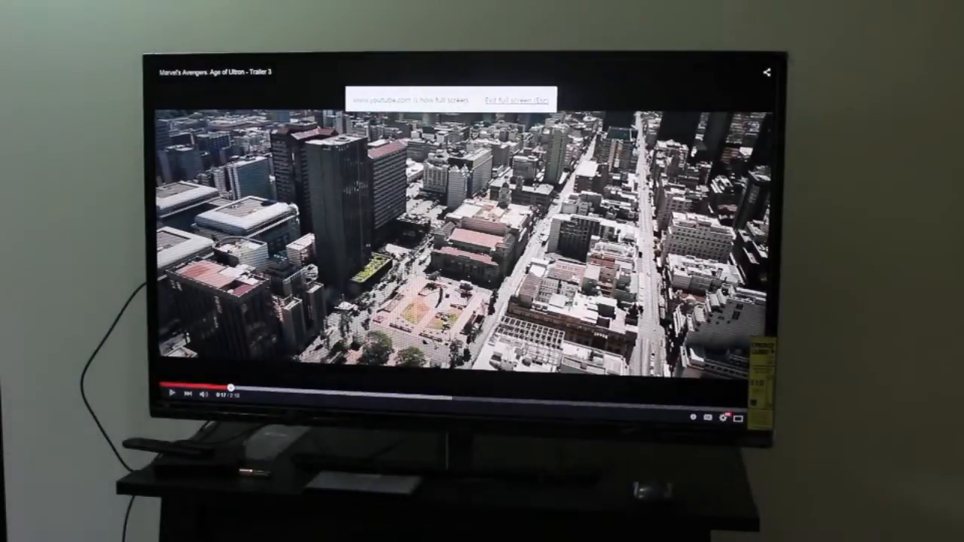